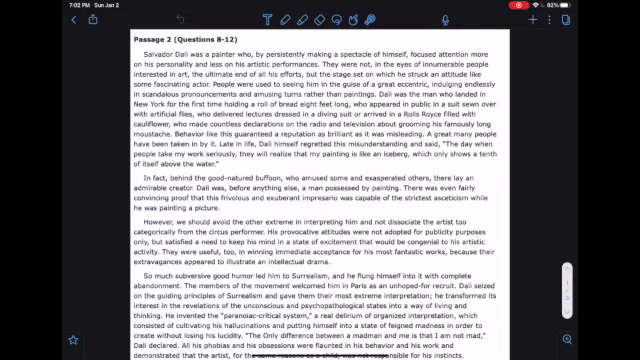
Ink a check beside choice A and a squiggle beside choice B of the first Dalí question
{"action": "scroll", "scroll_direction": "down", "scroll_amount": 3}
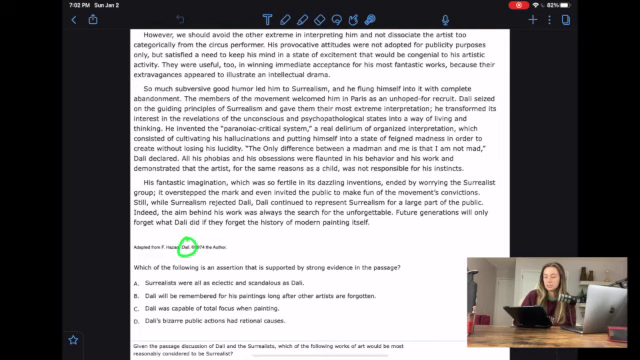
{"action": "scroll", "scroll_direction": "up", "scroll_amount": 3}
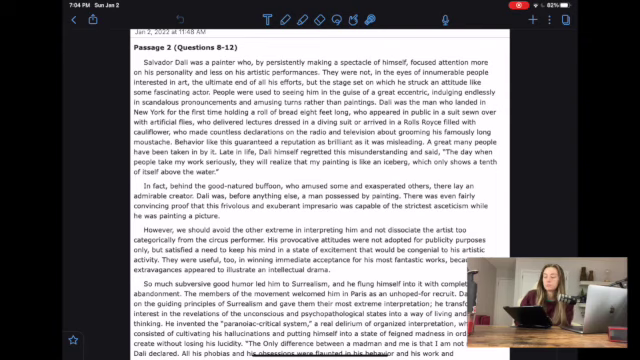
{"action": "left_click_drag", "start_coordinate": [178, 150], "coordinate": [425, 150]}
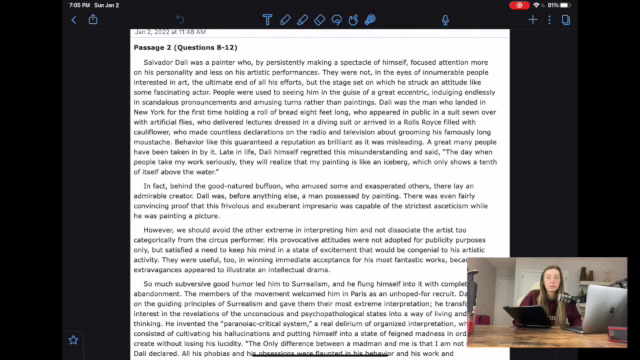
{"action": "scroll", "scroll_direction": "down", "scroll_amount": 3}
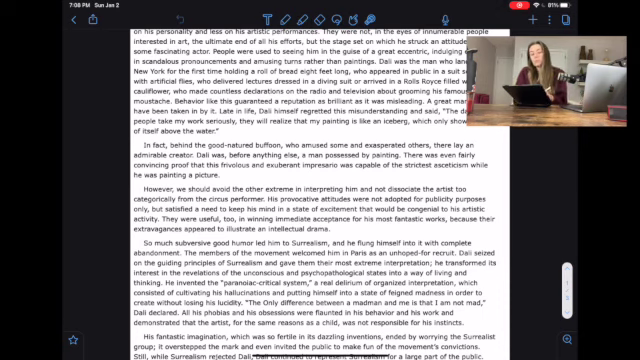
{"action": "scroll", "scroll_direction": "down", "scroll_amount": 3}
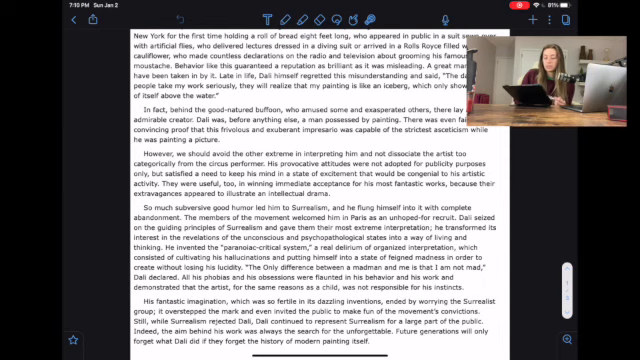
{"action": "scroll", "scroll_direction": "down", "scroll_amount": 3}
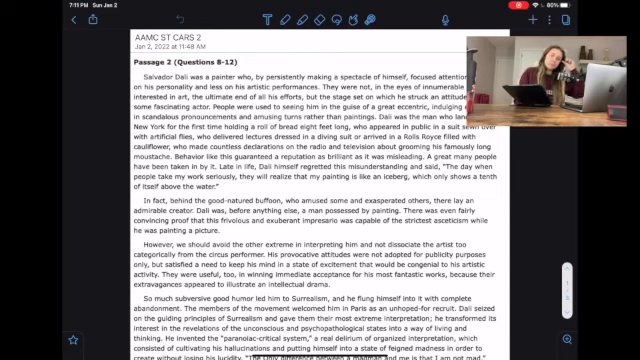
{"action": "scroll", "scroll_direction": "down", "scroll_amount": 3}
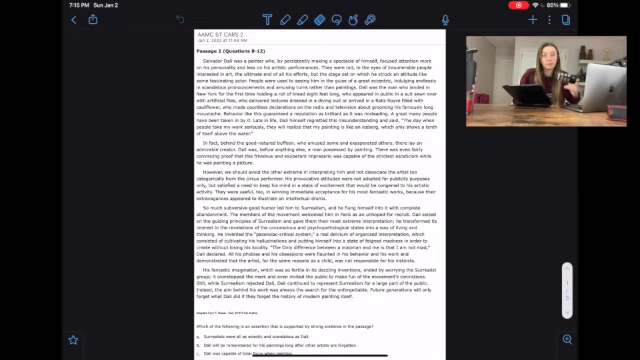
{"action": "scroll", "scroll_direction": "down", "scroll_amount": 3}
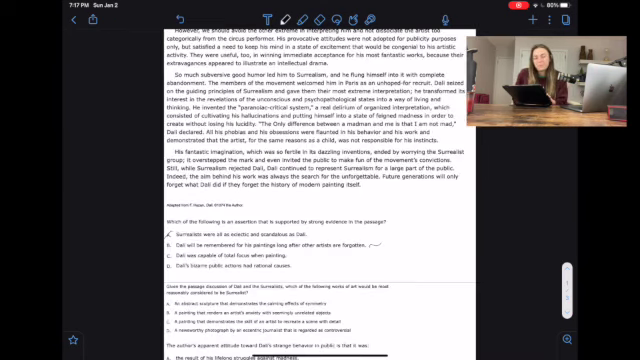
Scroll back to the start of the Dalí passage, above the marked first question
{"action": "scroll", "scroll_direction": "down", "scroll_amount": 3}
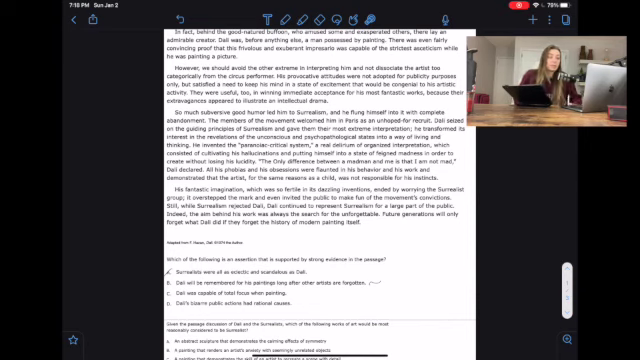
{"action": "scroll", "scroll_direction": "down", "scroll_amount": 3}
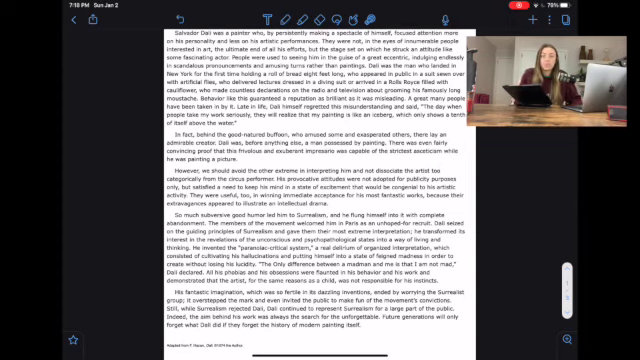
Highlight choice D, 'Dalí's bizarre public actions had rational causes', in yellow
{"action": "scroll", "scroll_direction": "down", "scroll_amount": 3}
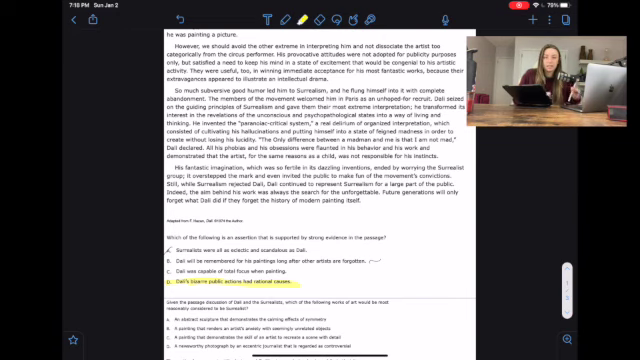
{"action": "scroll", "scroll_direction": "down", "scroll_amount": 3}
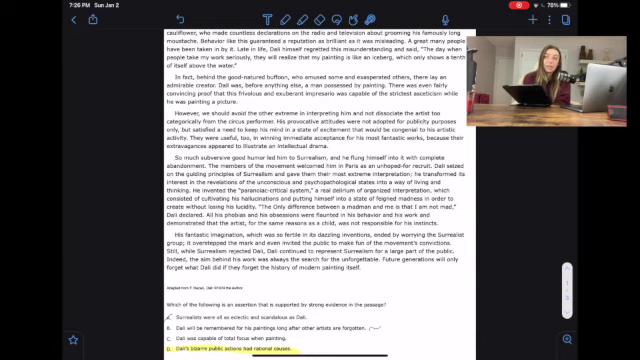
Highlight choice D of the Spellbound question, art from subconscious images, in yellow
{"action": "scroll", "scroll_direction": "down", "scroll_amount": 3}
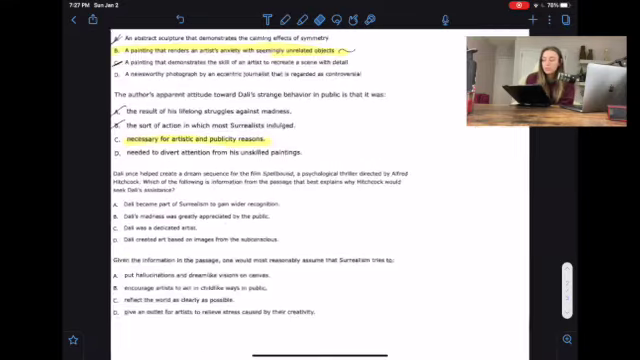
{"action": "scroll", "scroll_direction": "down", "scroll_amount": 3}
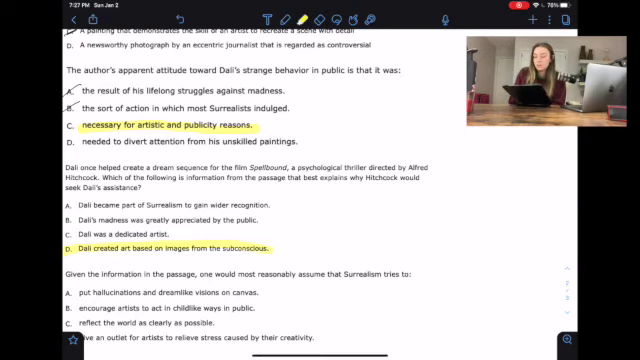
{"action": "scroll", "scroll_direction": "down", "scroll_amount": 3}
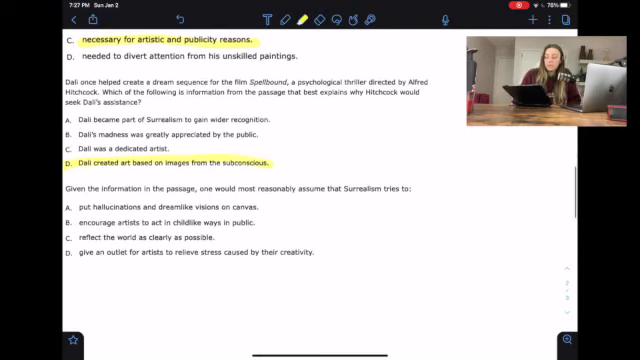